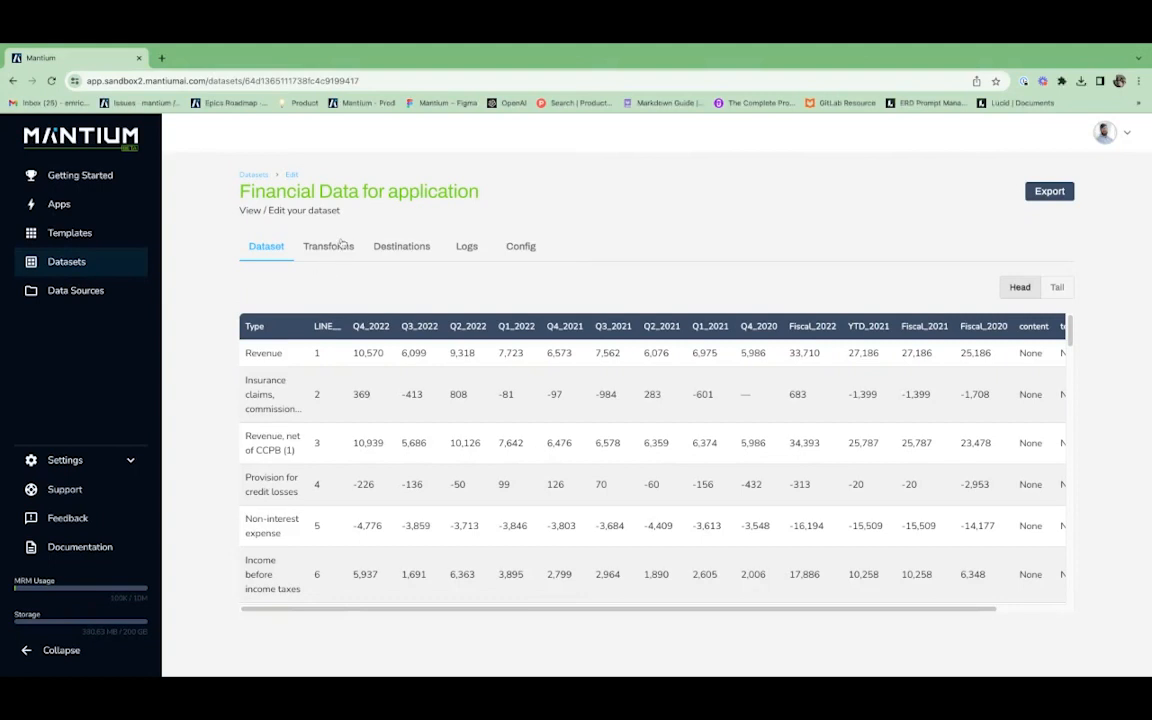
Switch the financial dataset to its Transforms area to build a new transform.
click(324, 246)
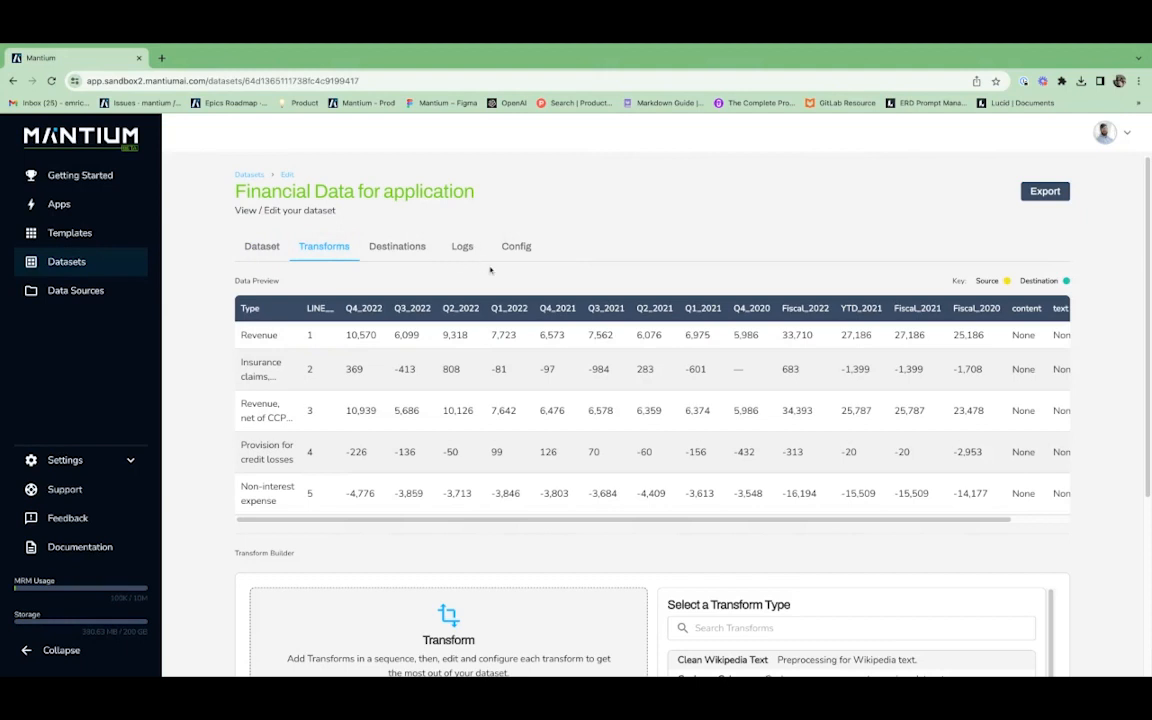
mouse_move(572, 302)
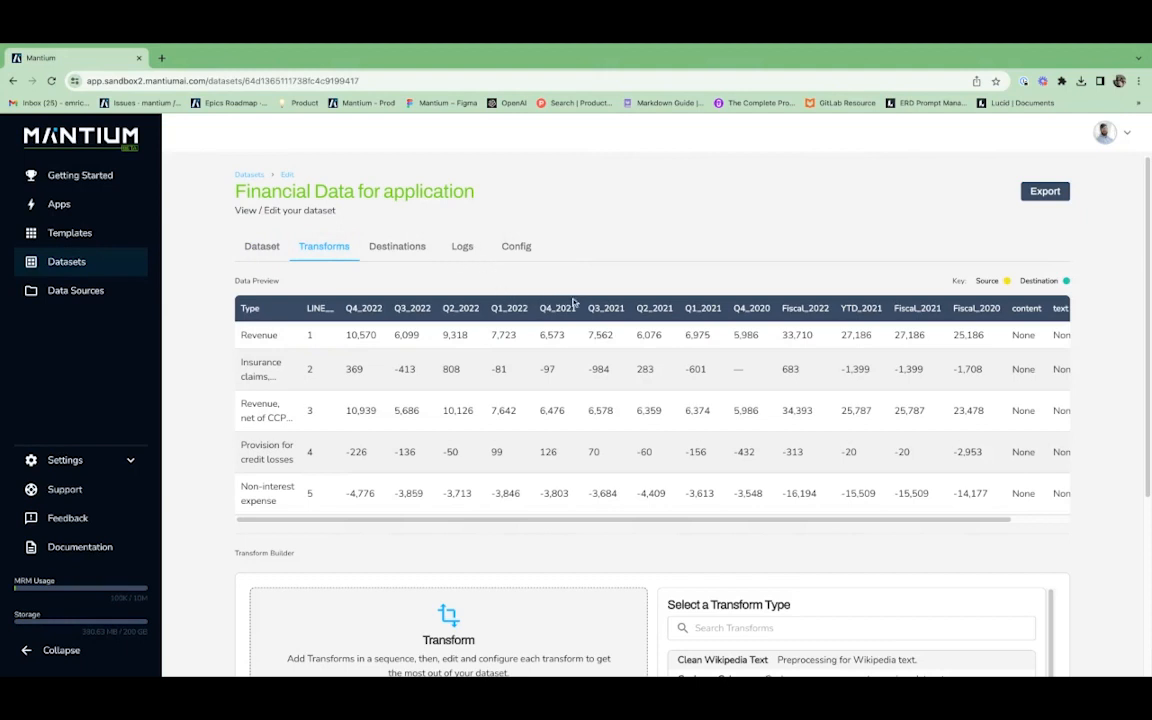
mouse_move(538, 288)
text(Com)
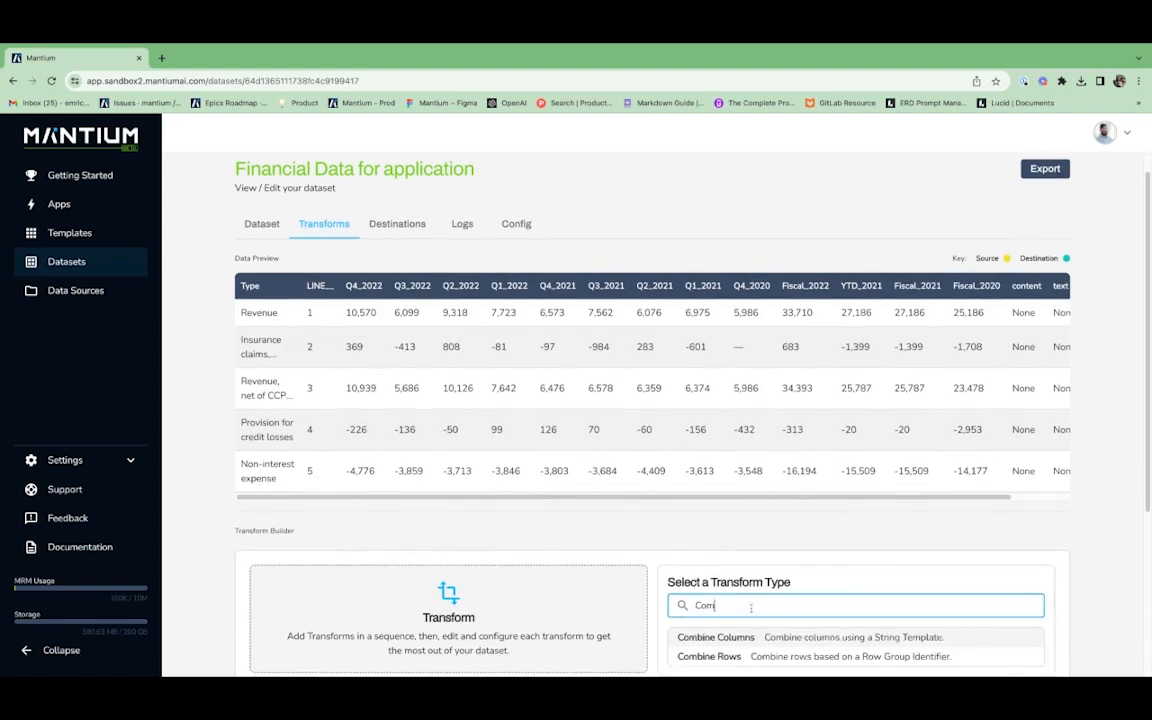
Add a Combine Columns transform targeting manipulated_text and begin editing its empty string template.
click(716, 636)
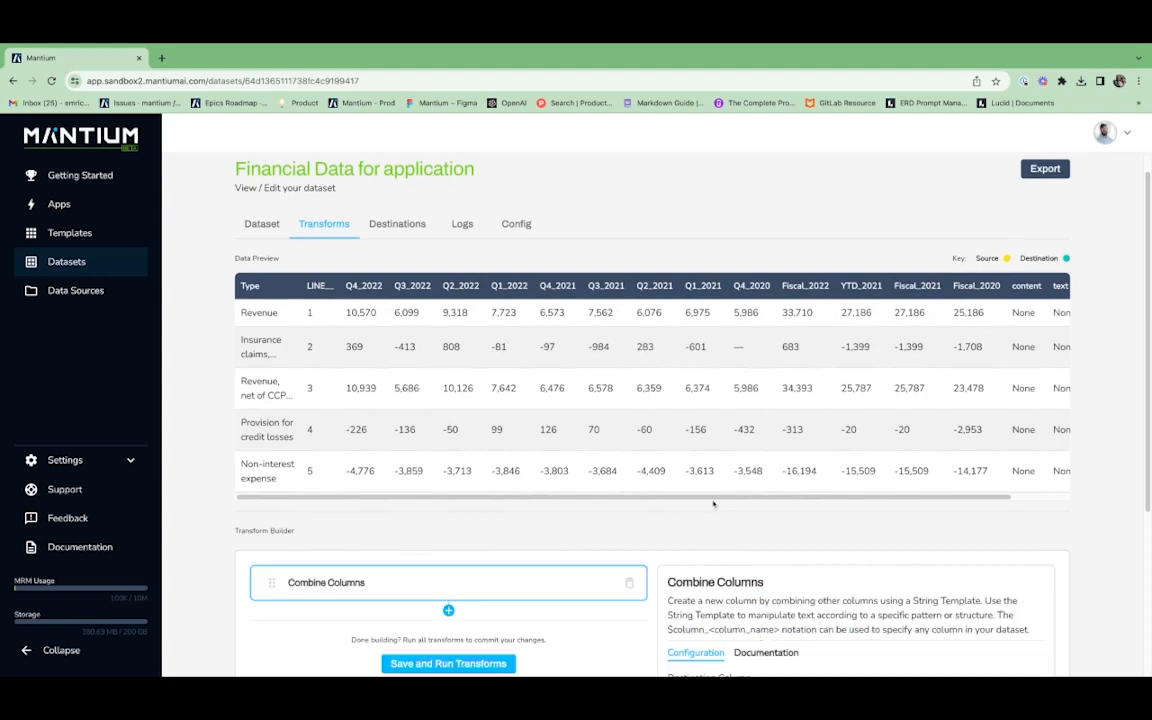
scroll(down, 3)
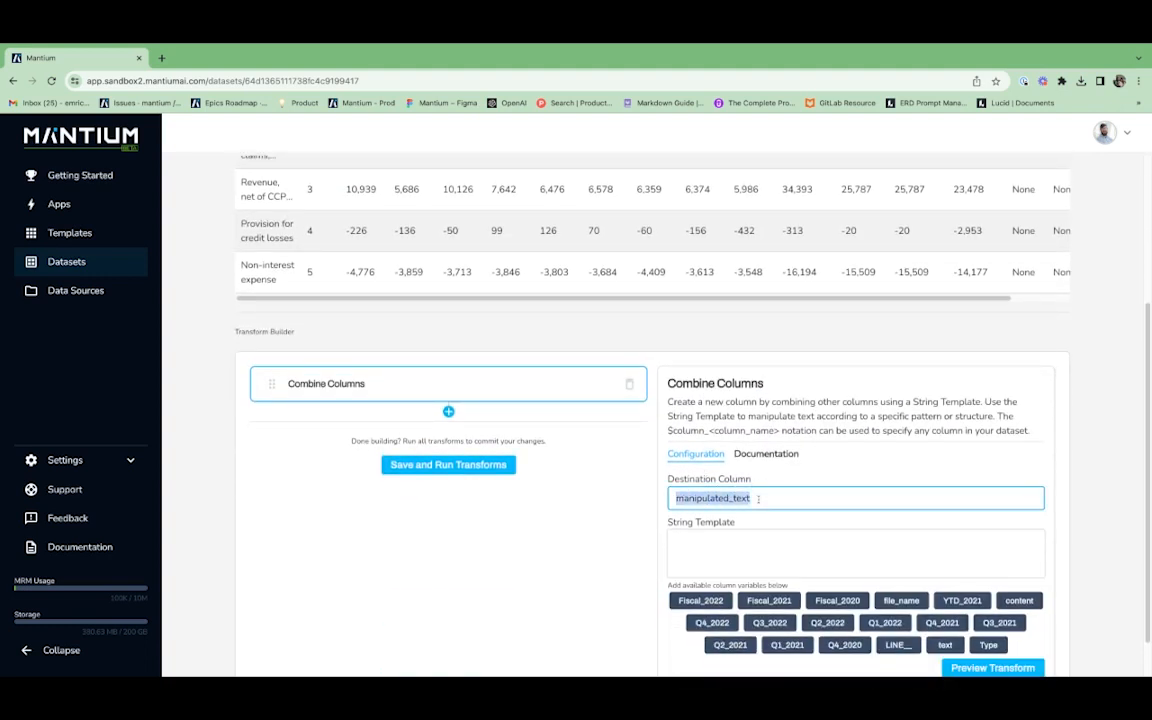
scroll(up, 3)
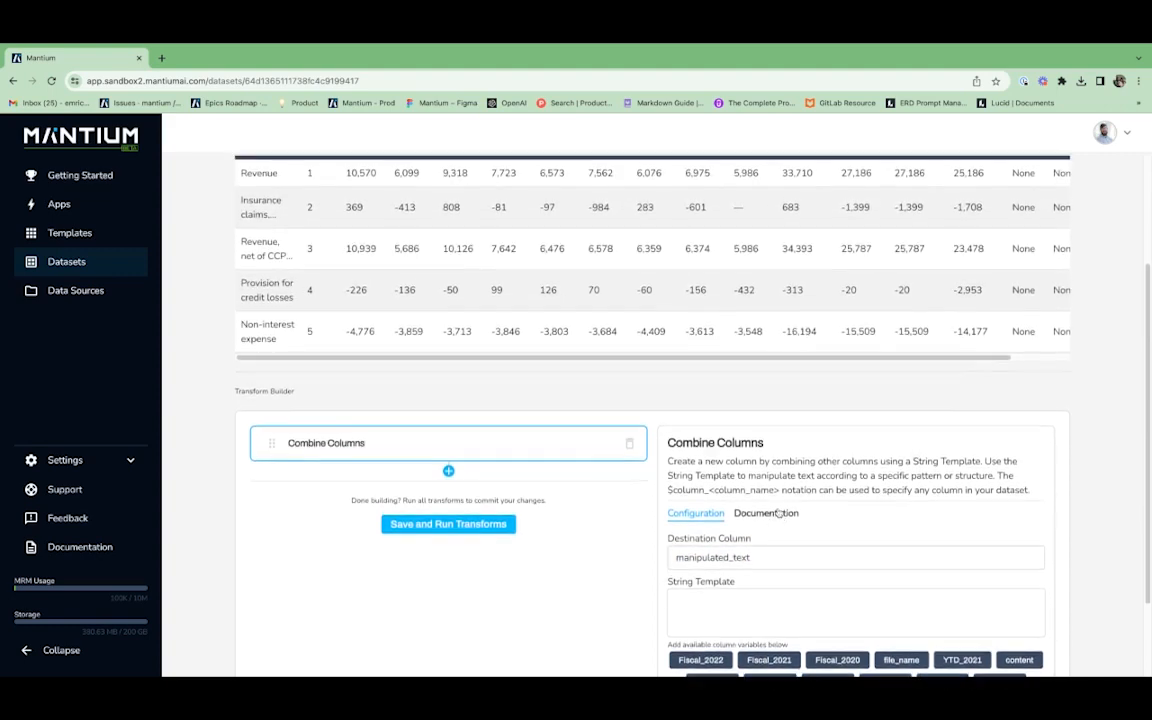
scroll(up, 3)
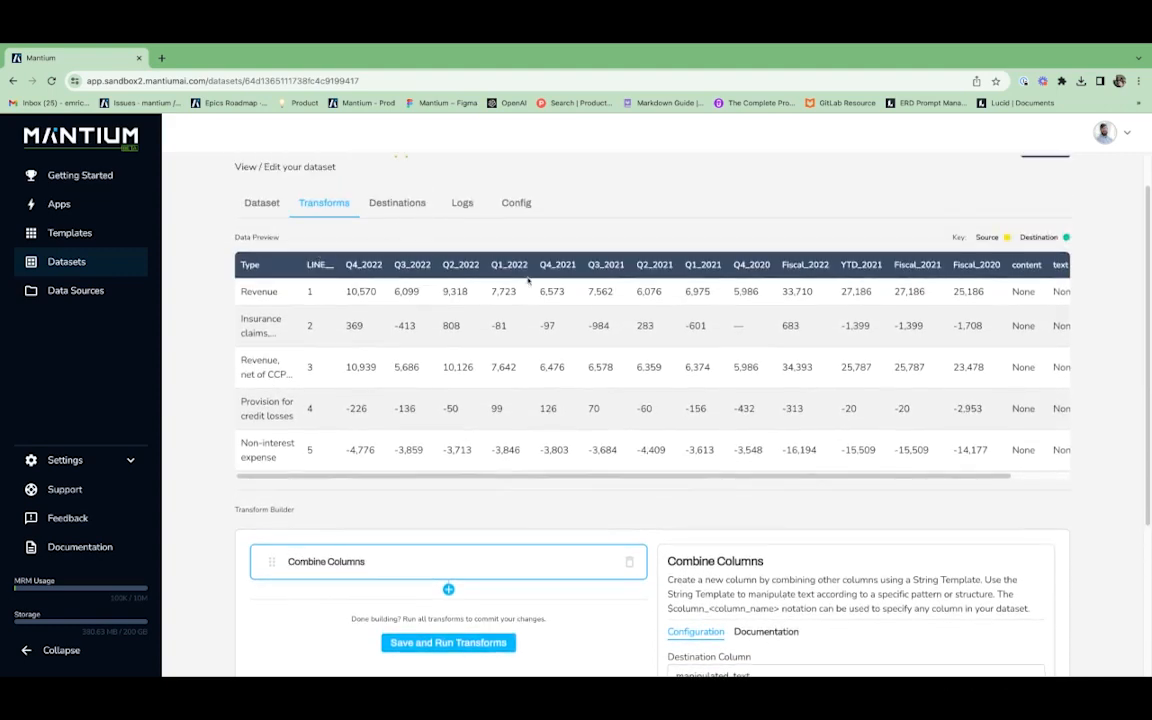
scroll(down, 3)
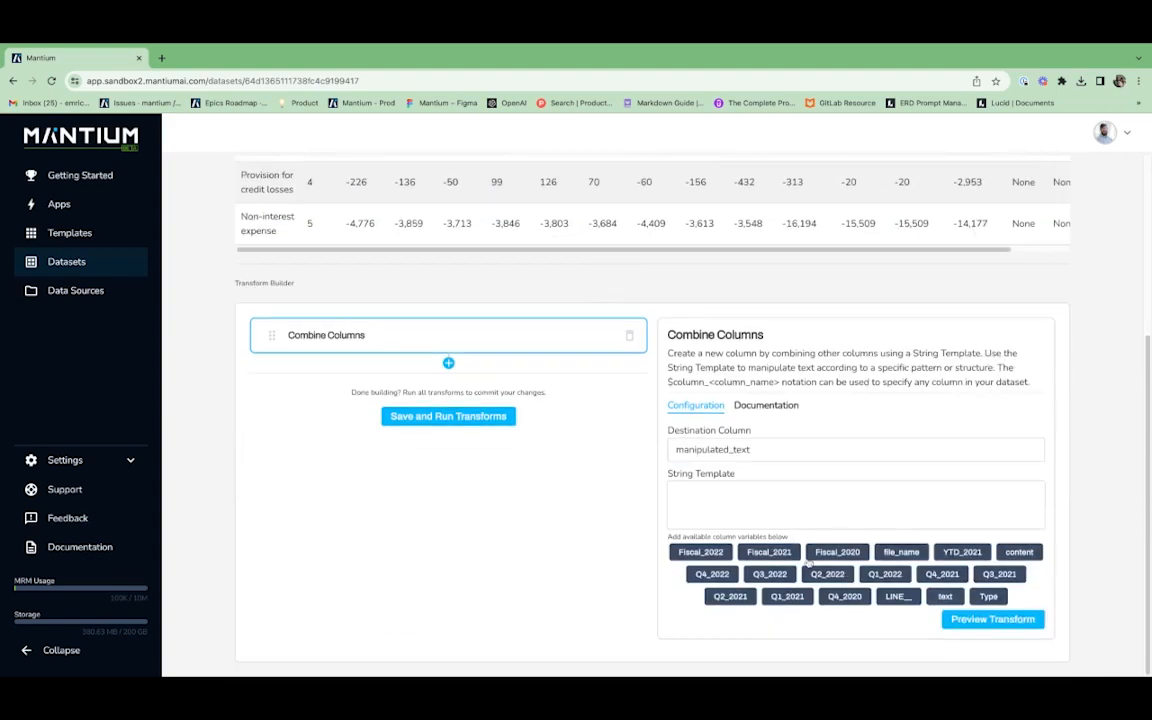
click(856, 504)
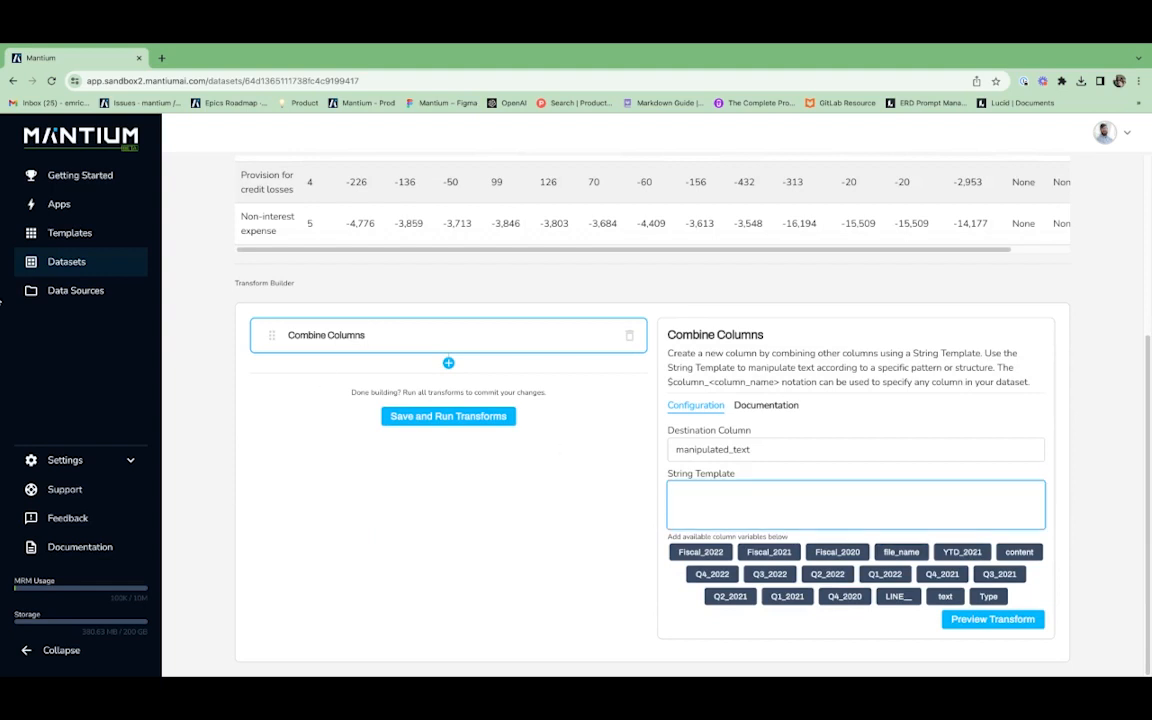
click(856, 504)
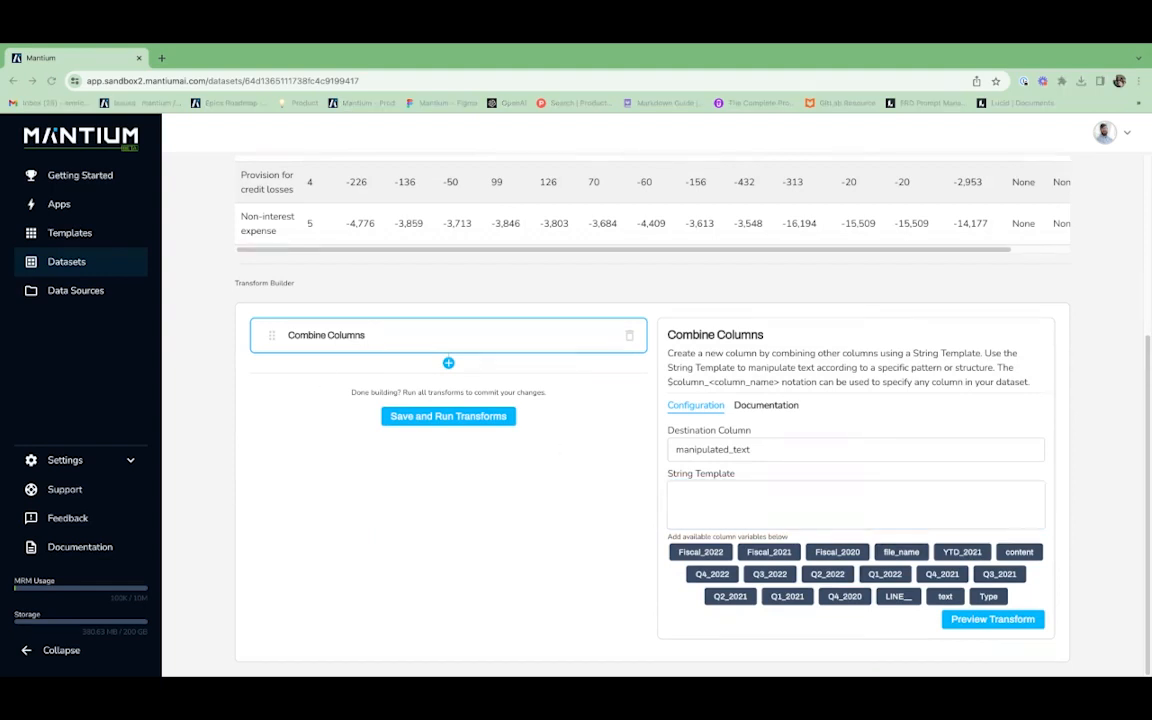
Build the template with the Type chip and a 'Number:' label for the line number and 2022 values.
click(856, 504)
text(Type)
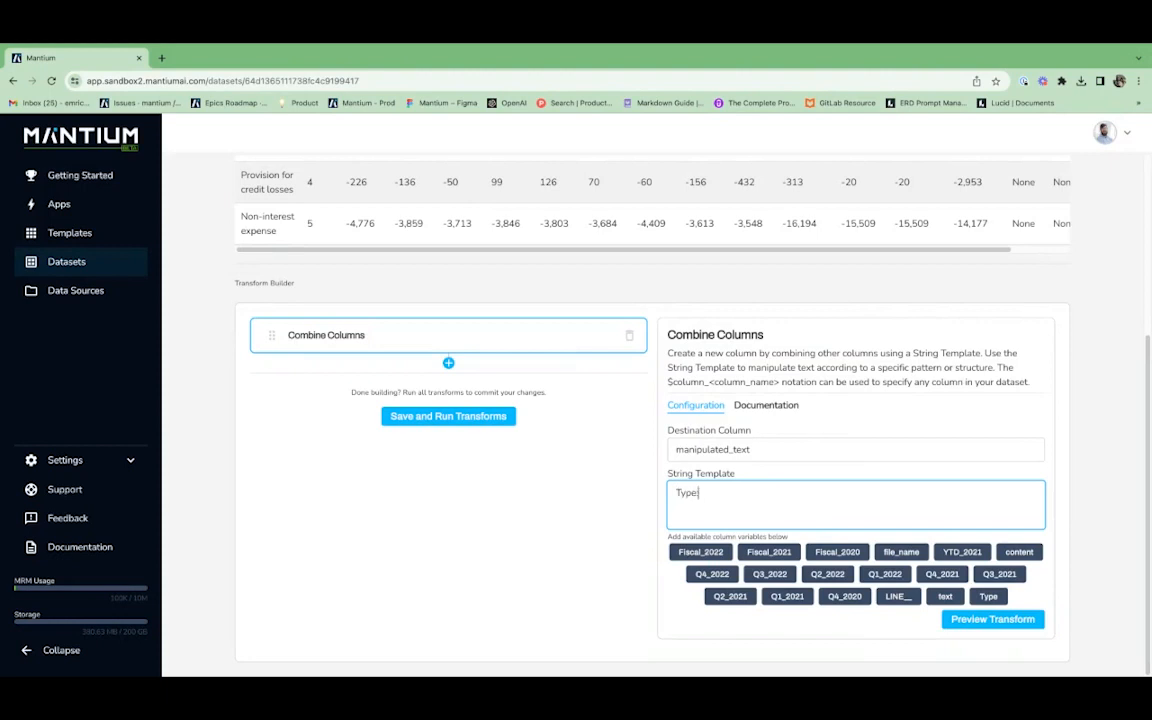
click(988, 596)
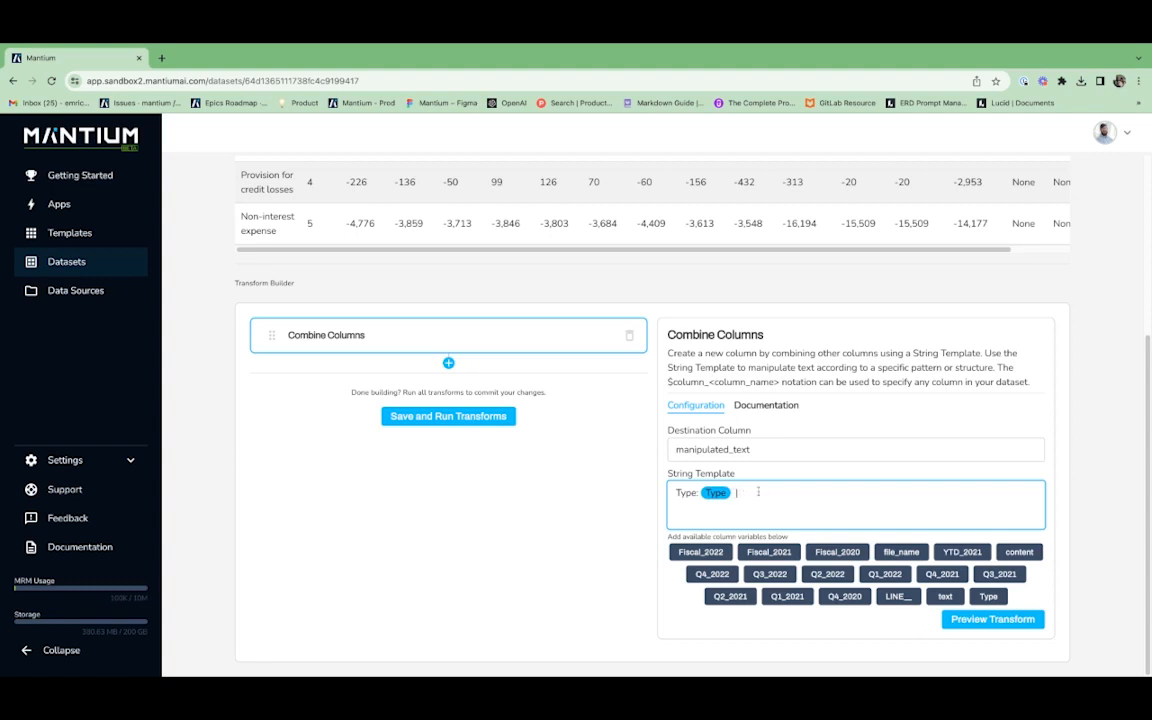
mouse_move(616, 396)
text( Line)
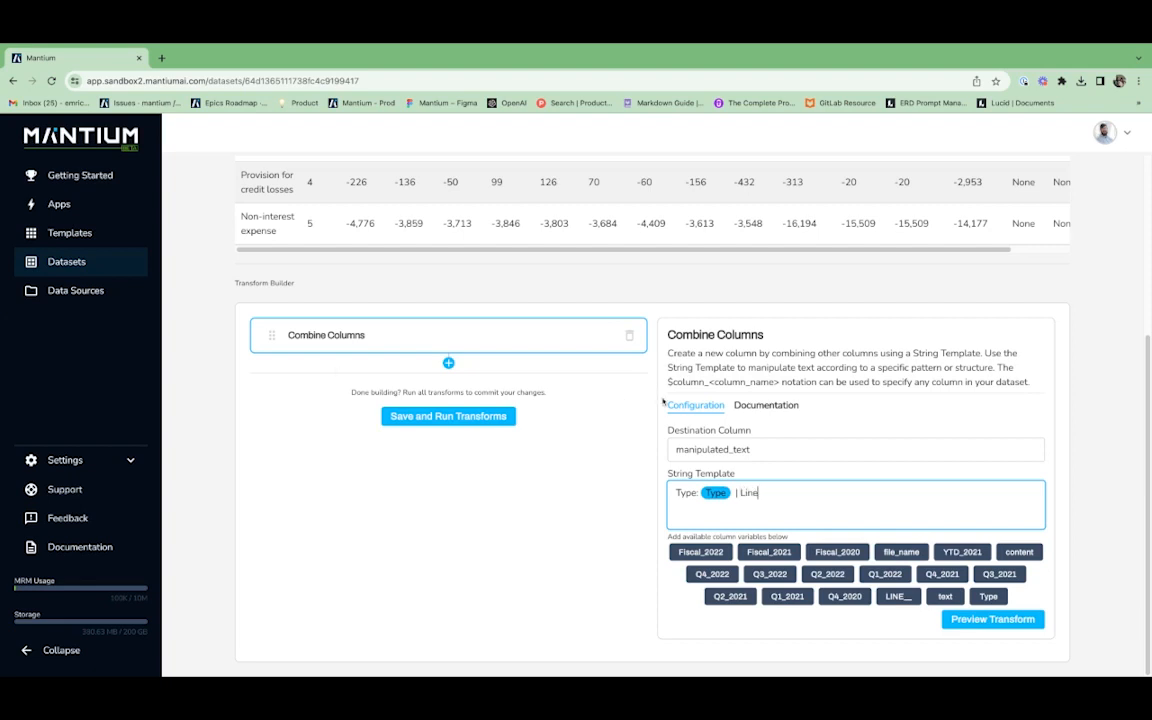
text(Number)
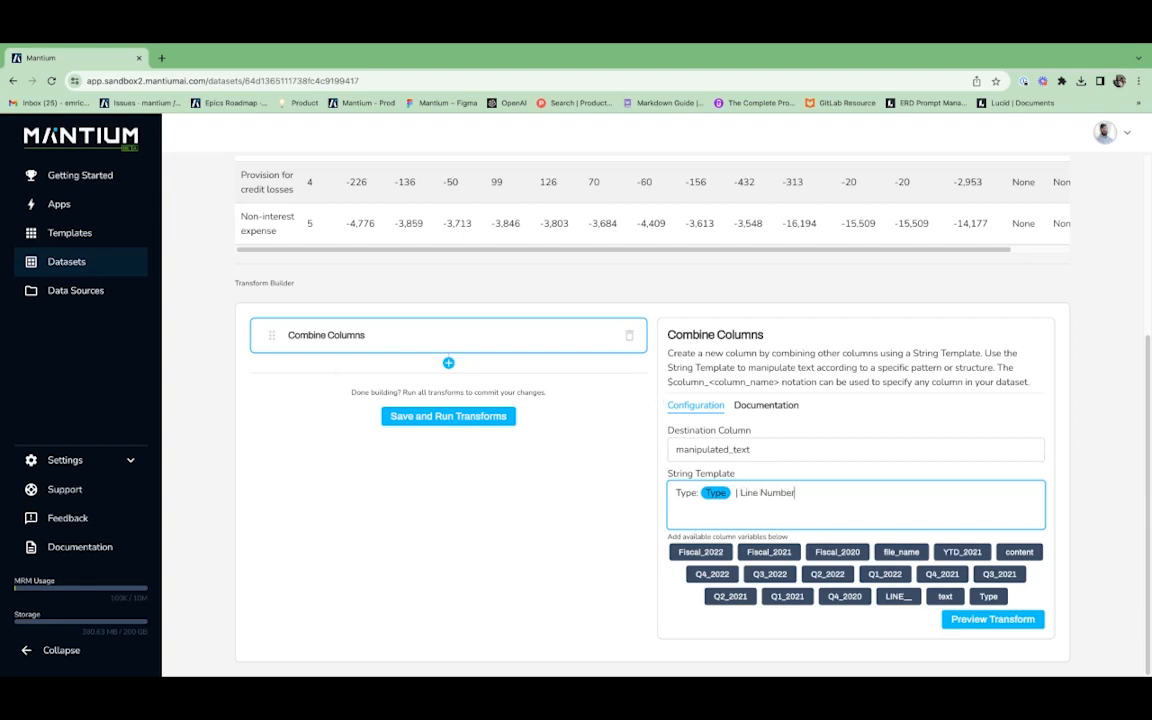
text(:)
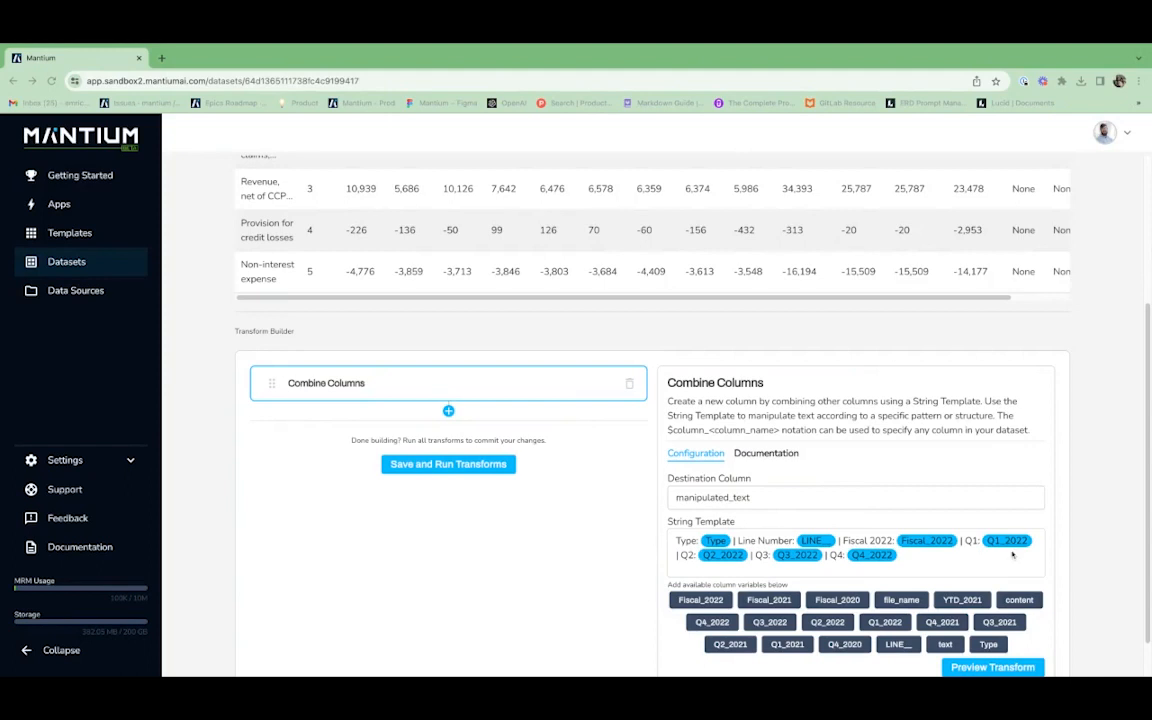
mouse_move(816, 510)
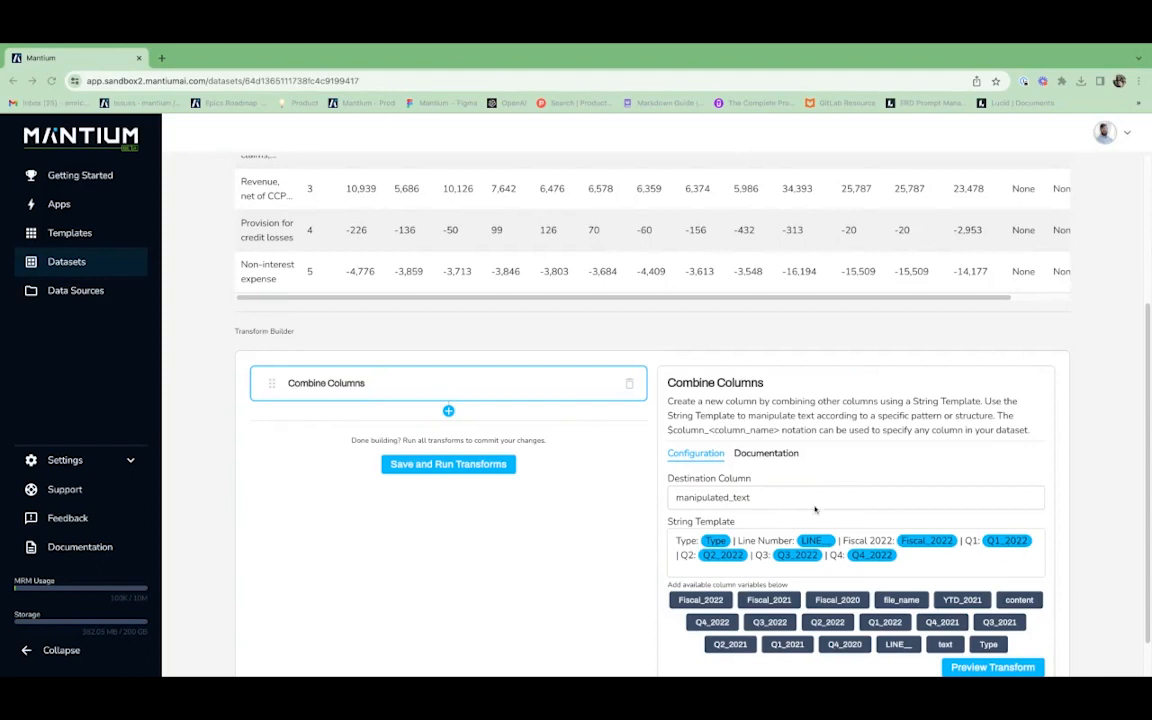
mouse_move(768, 524)
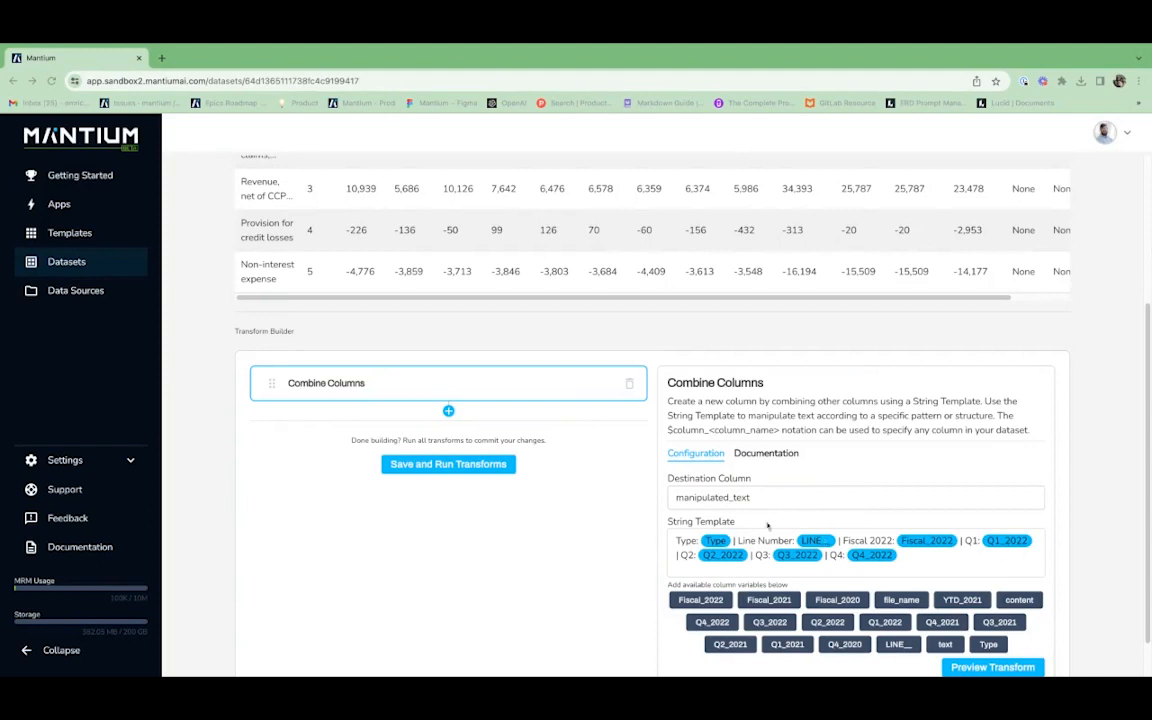
Save and run the Combine Columns transform on the dataset.
scroll(up, 3)
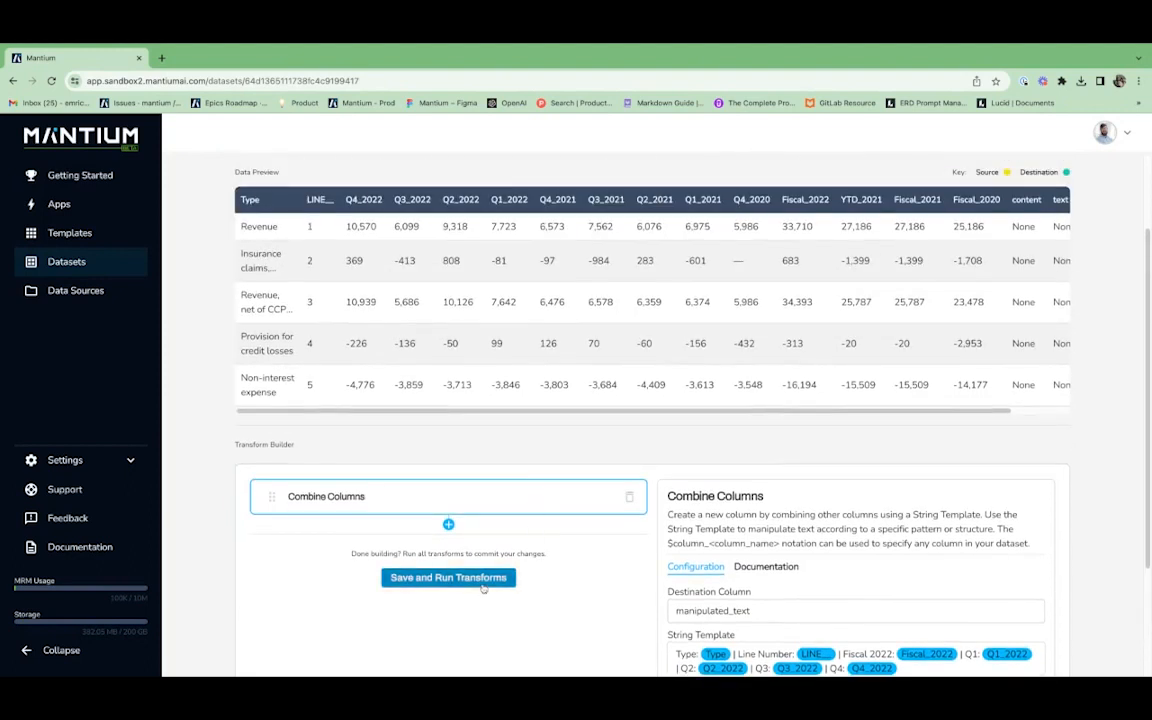
click(448, 576)
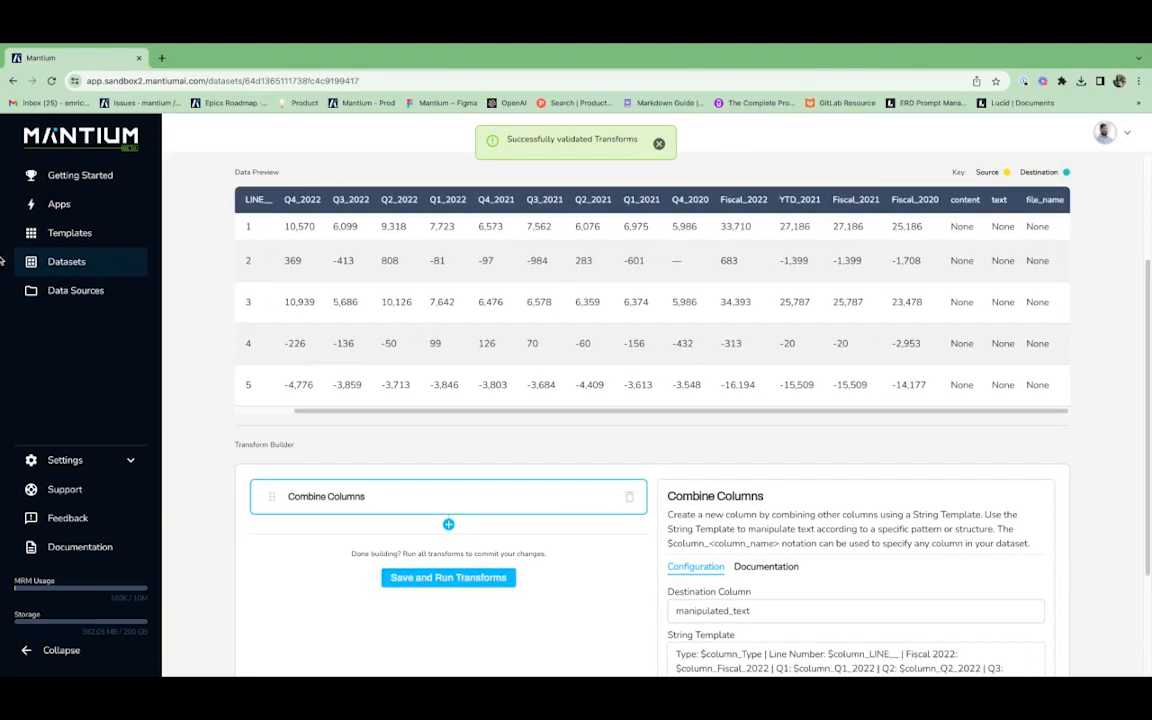
scroll(up, 3)
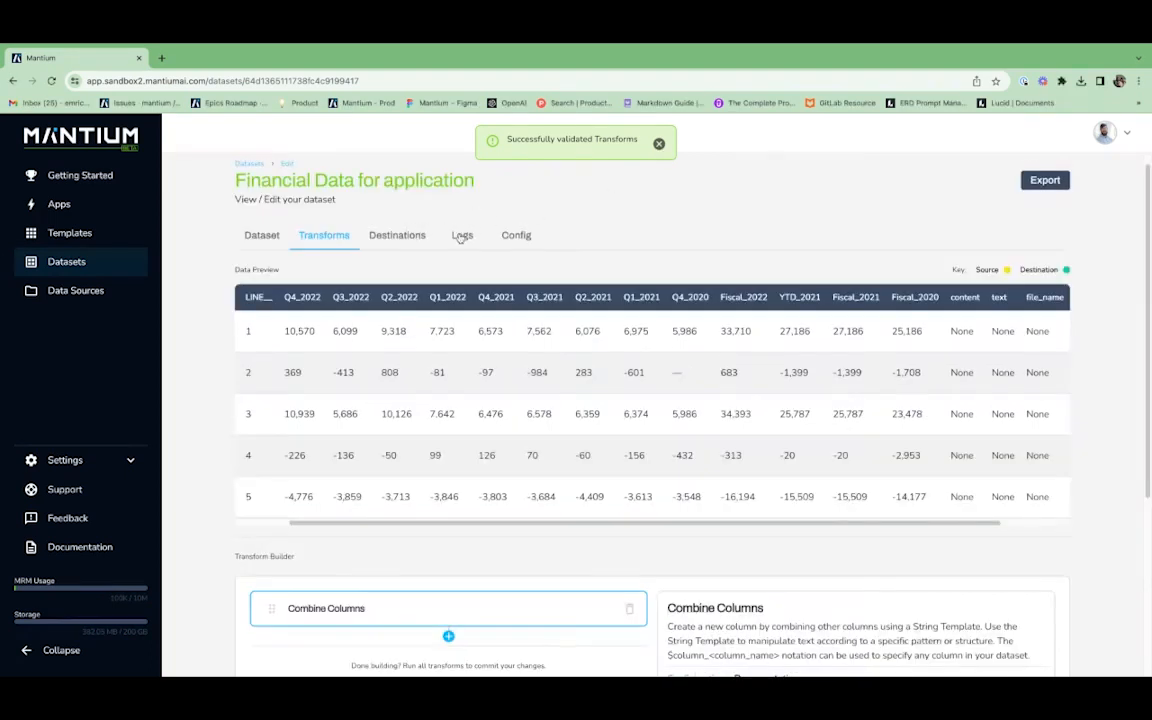
Check the job logs, then view the dataset rows with the new manipulated_text column.
click(462, 236)
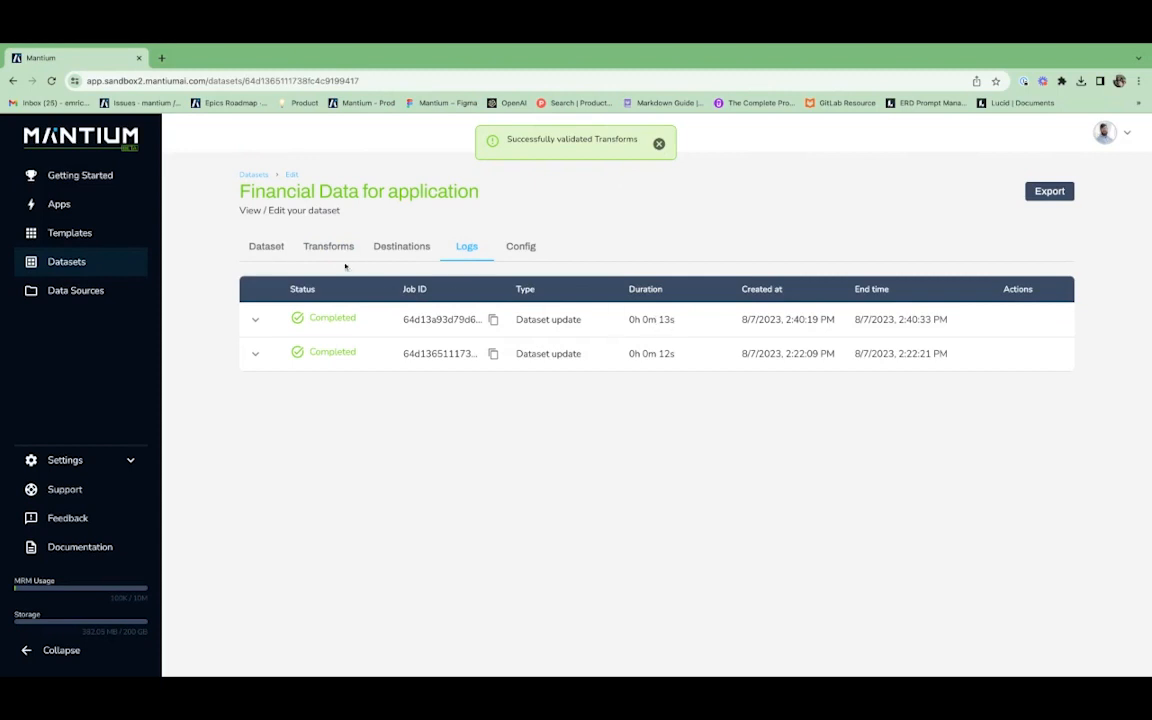
click(266, 246)
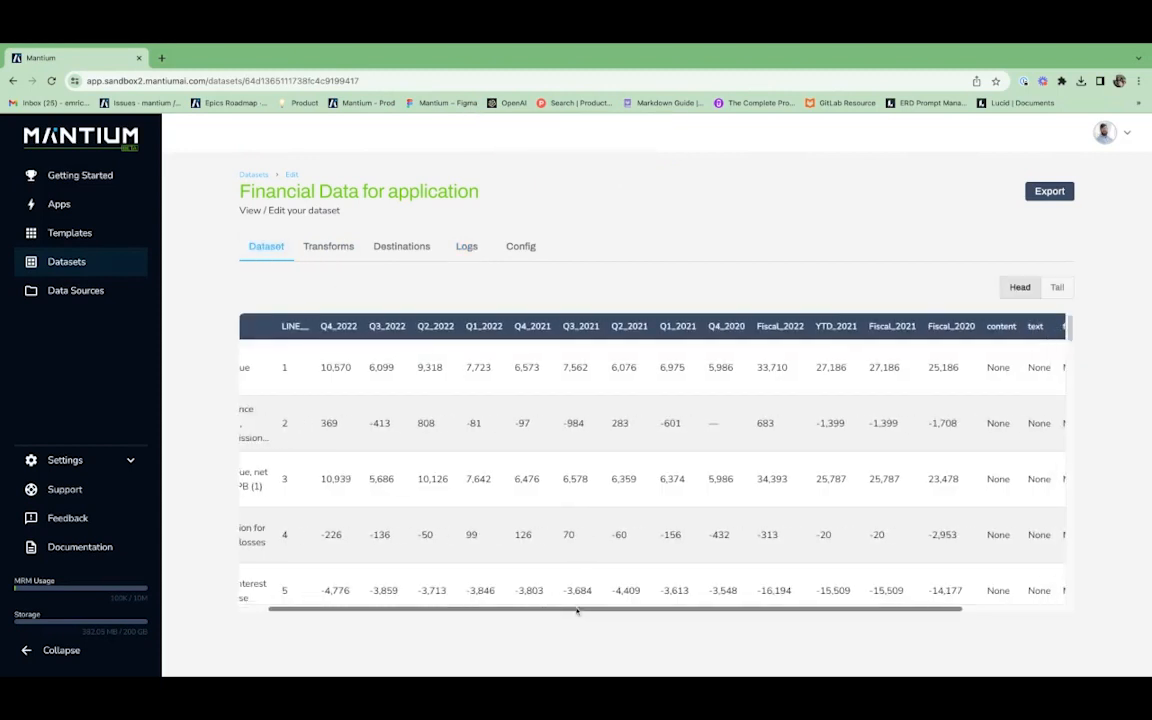
scroll(right, 3)
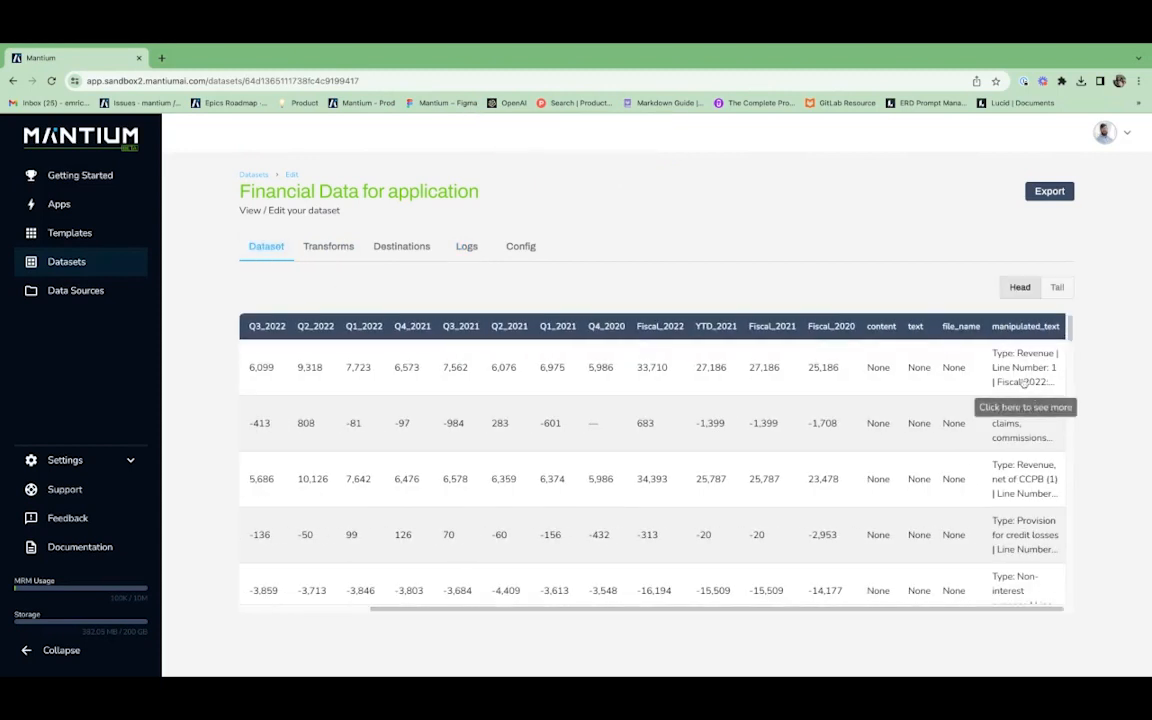